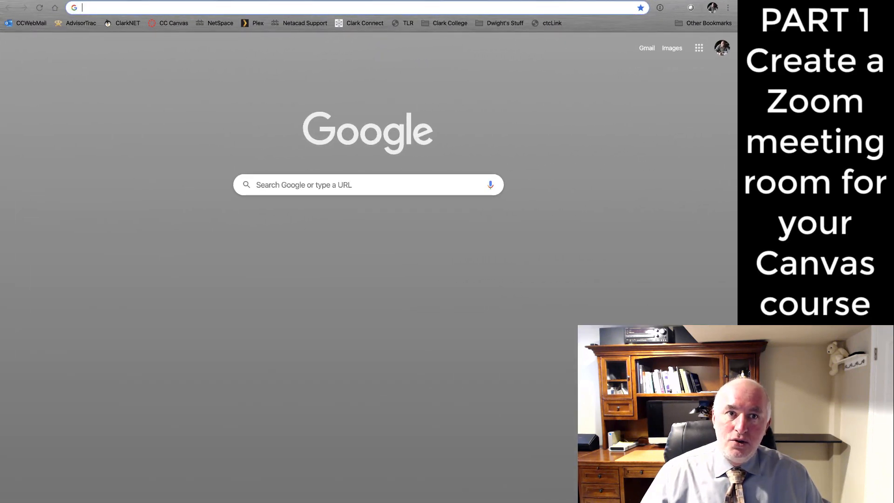
- Go to zoom.us/meeting to list the account's upcoming meetings
text(zoom.us/meeting)
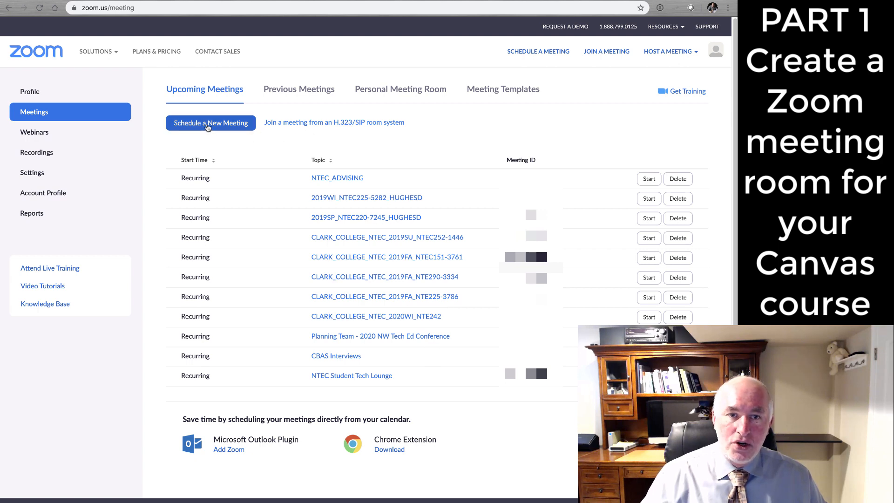
- Schedule a new meeting with topic COURSE XYZ EXAMPLE, recurring with No Fixed Time
click(210, 123)
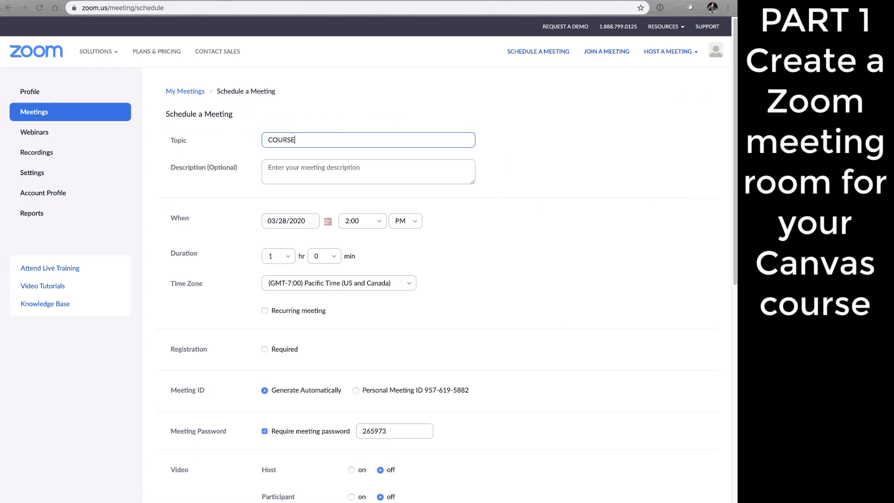
text(XYZ EXAMPLE)
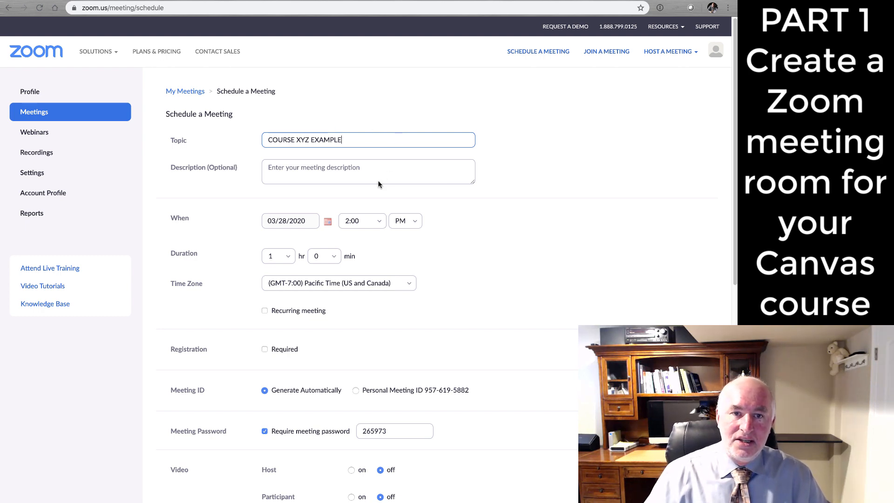
mouse_move(348, 271)
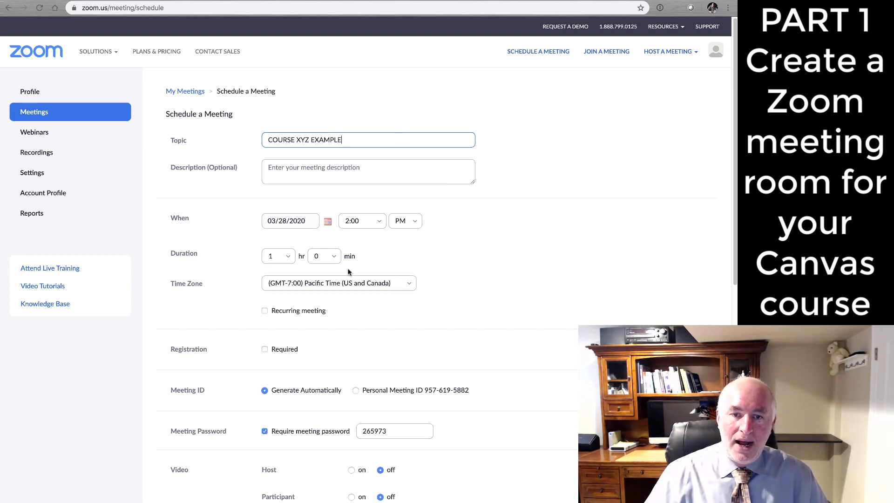
click(265, 310)
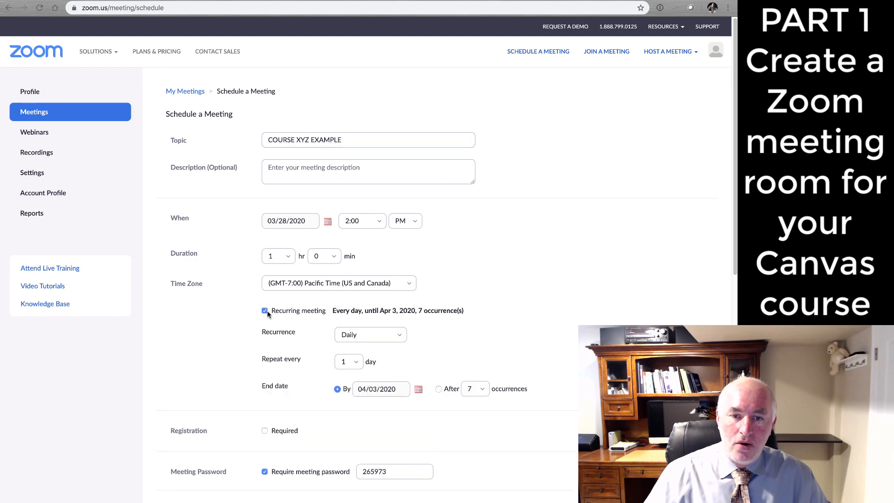
click(369, 334)
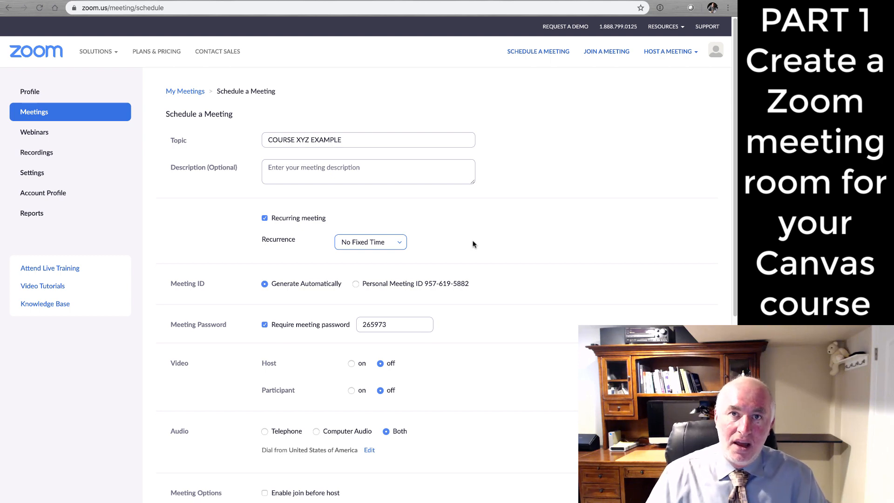
mouse_move(457, 248)
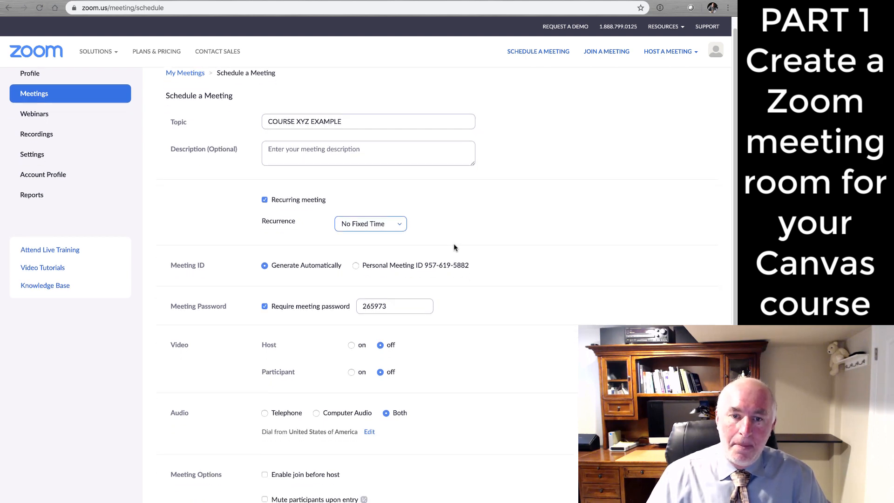
- Enable join before host under Meeting Options for the new meeting
scroll(down, 3)
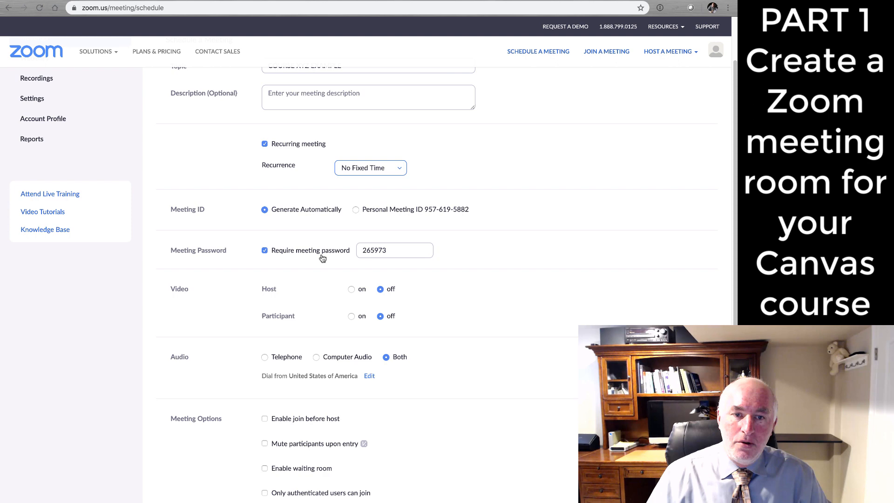
mouse_move(417, 256)
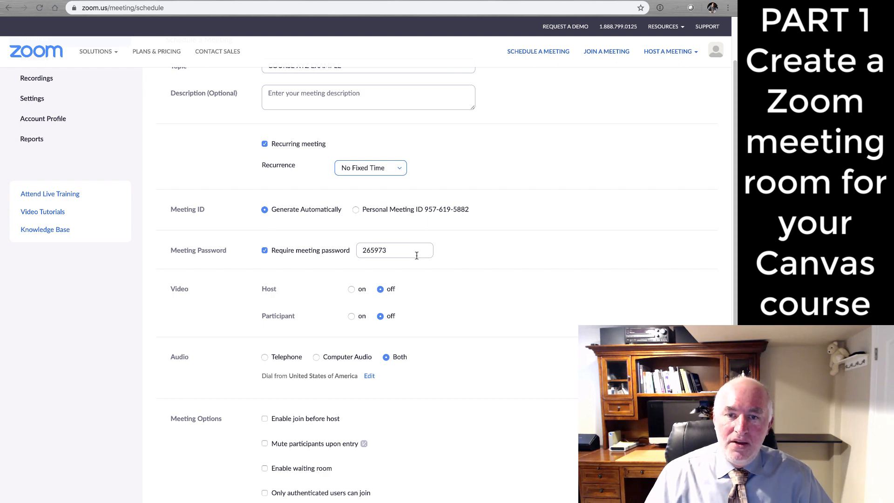
mouse_move(425, 269)
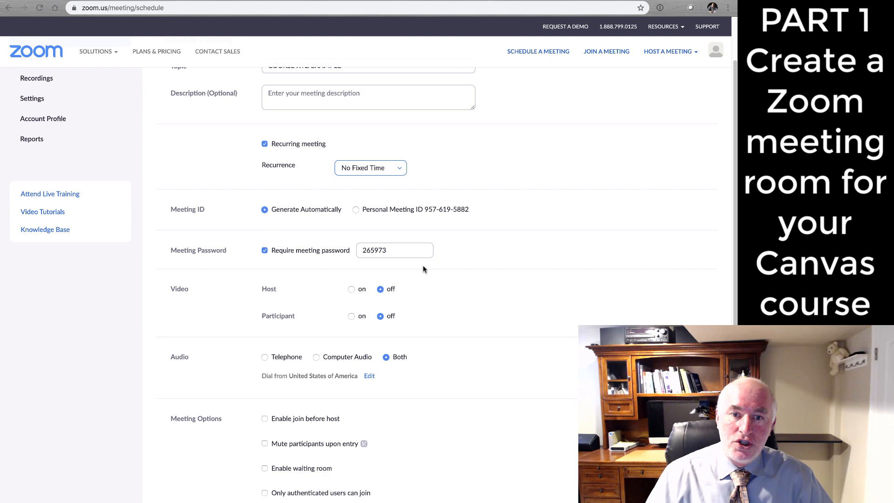
scroll(down, 3)
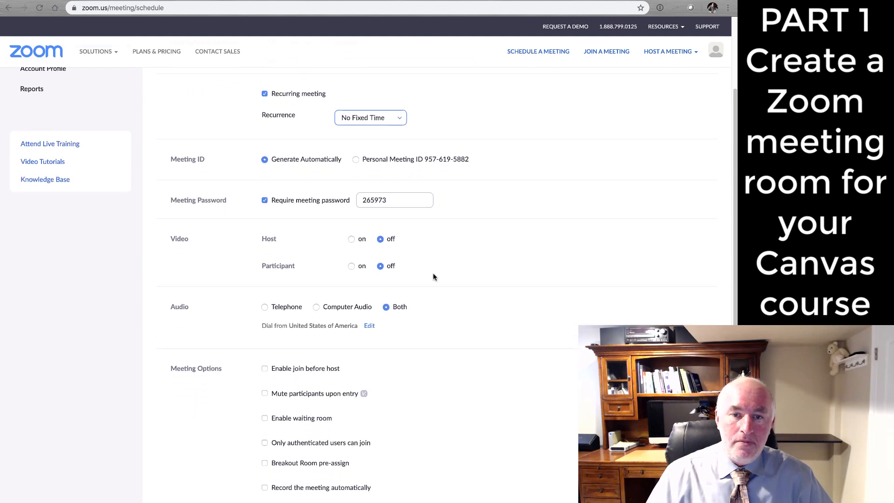
scroll(down, 3)
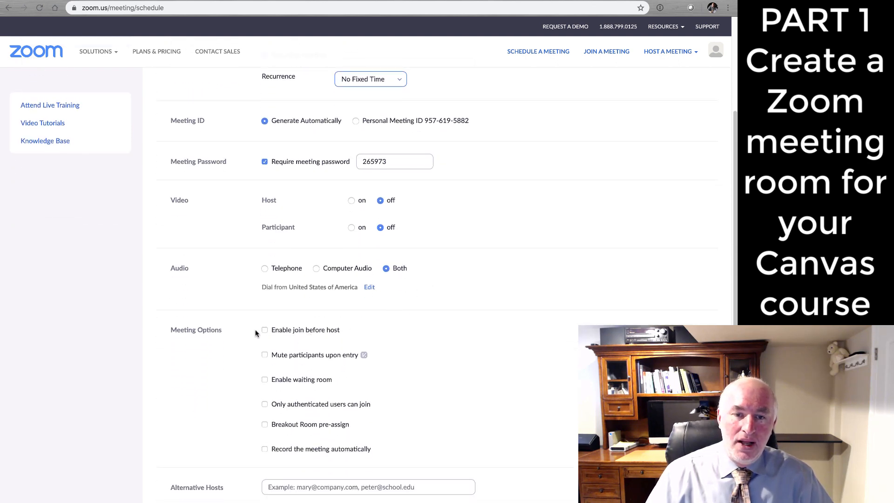
click(265, 330)
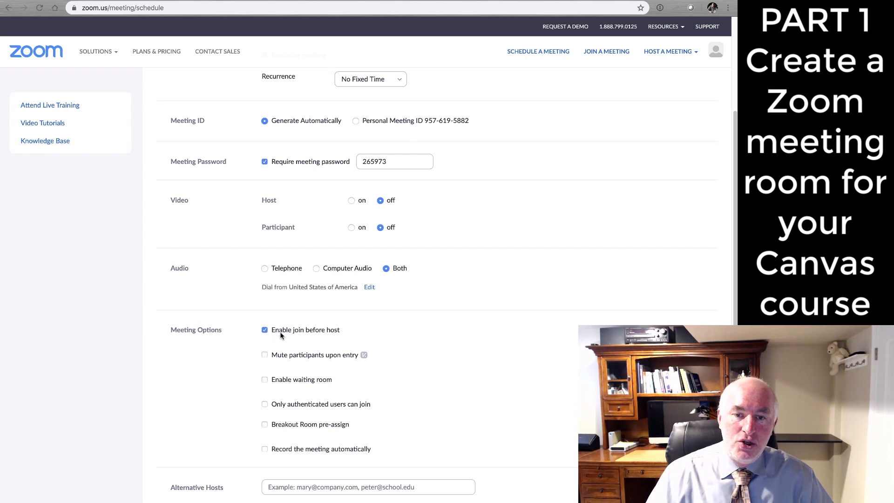
mouse_move(510, 325)
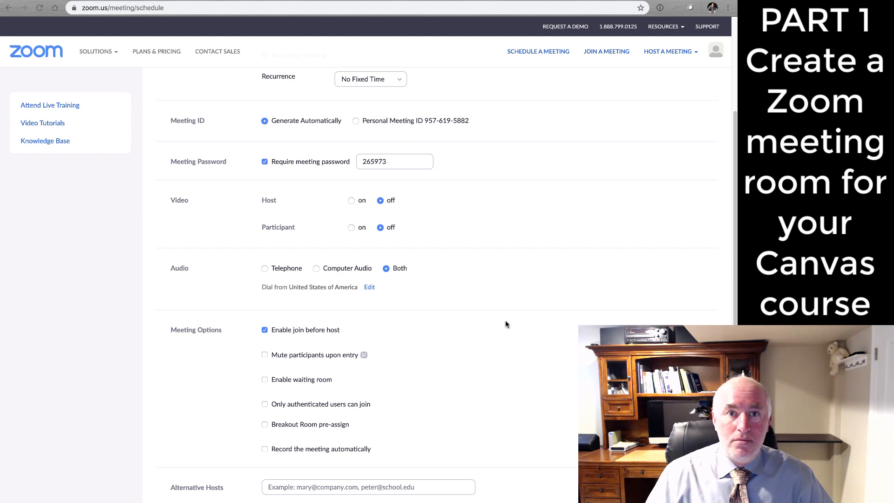
mouse_move(493, 318)
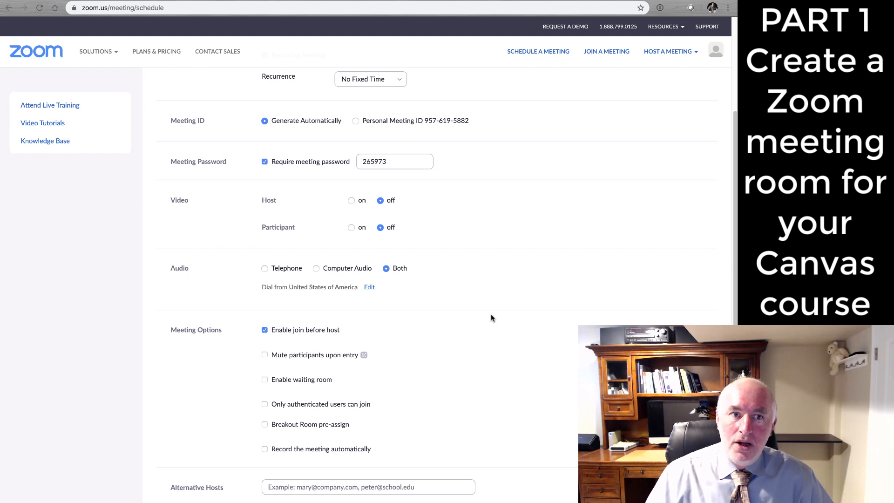
mouse_move(437, 330)
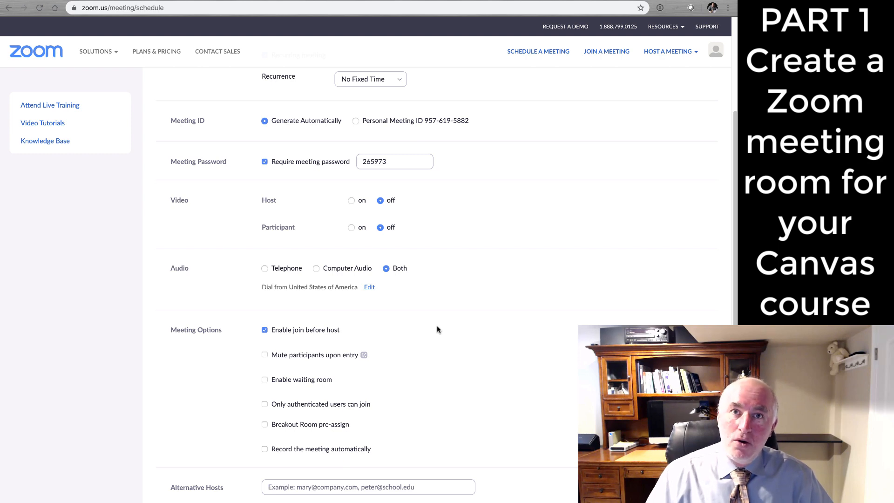
mouse_move(384, 327)
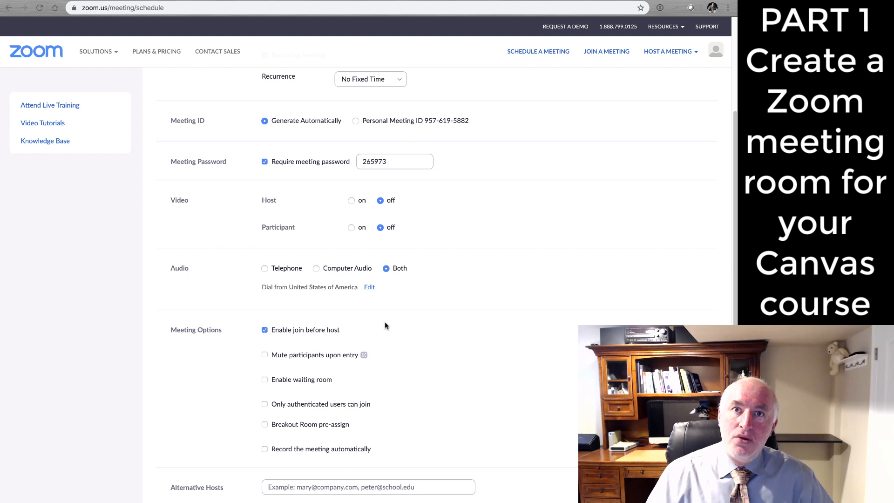
mouse_move(481, 348)
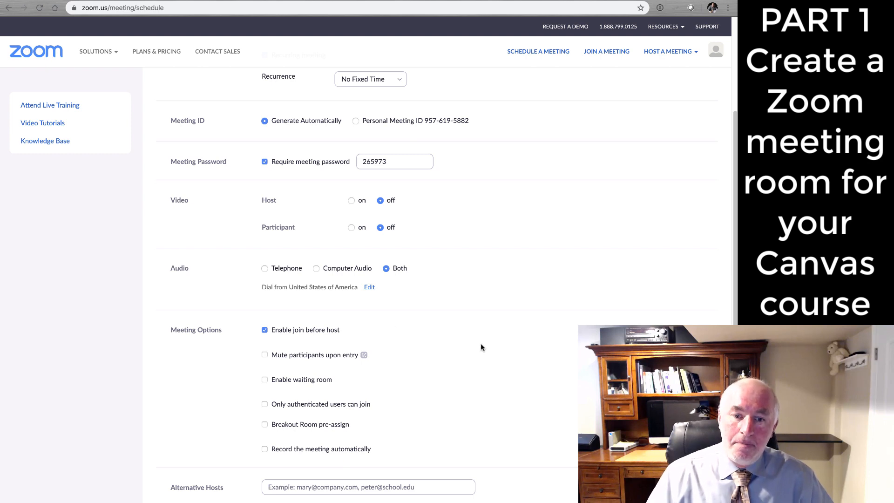
scroll(down, 3)
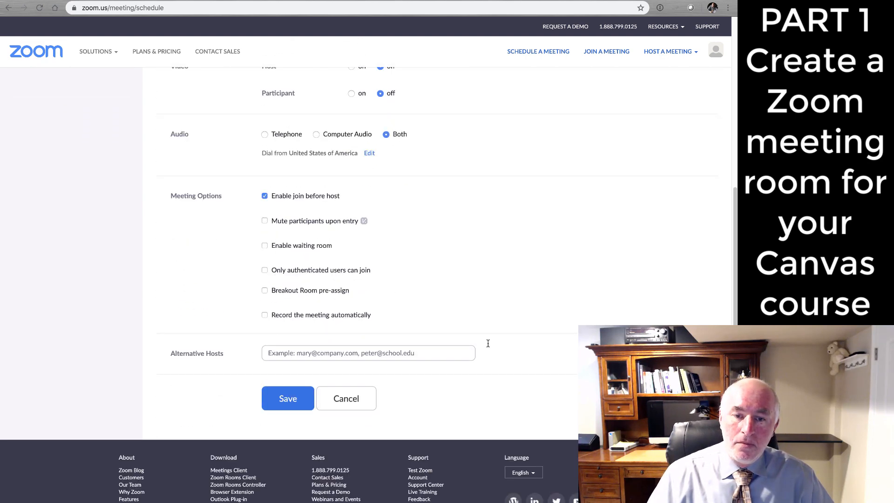
- Save the COURSE XYZ EXAMPLE meeting so its details page shows the join URL
click(288, 398)
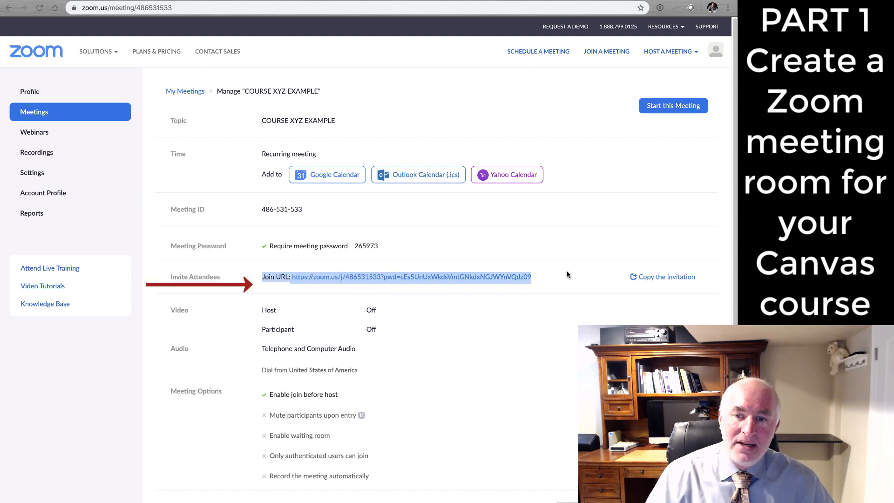
mouse_move(591, 275)
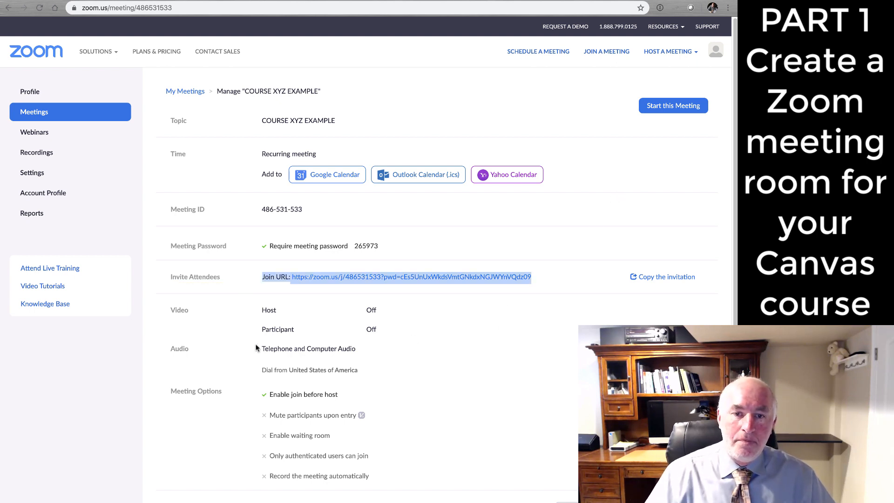
mouse_move(154, 197)
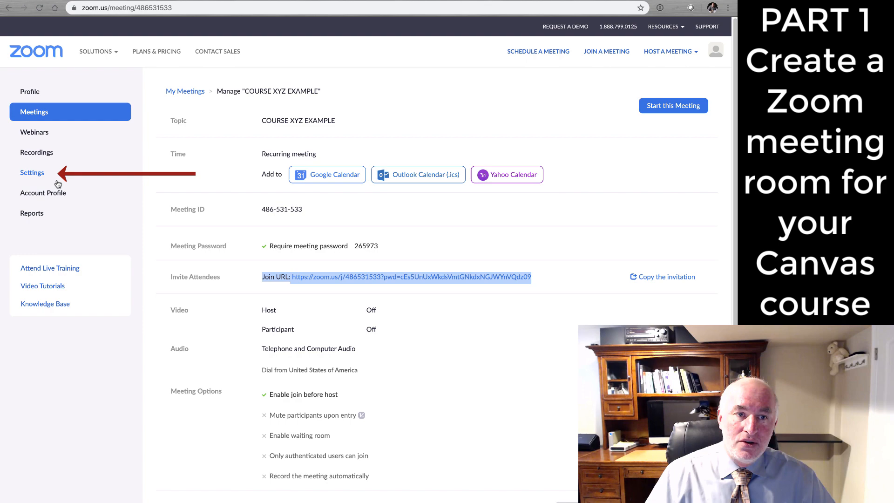
- In Zoom Settings, select the Integration Authentication key at the bottom of the Meeting tab
click(32, 173)
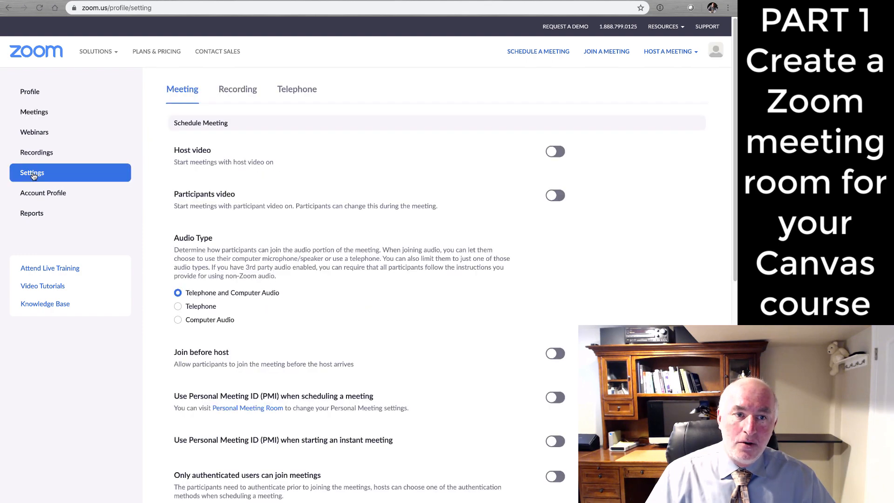
scroll(down, 3)
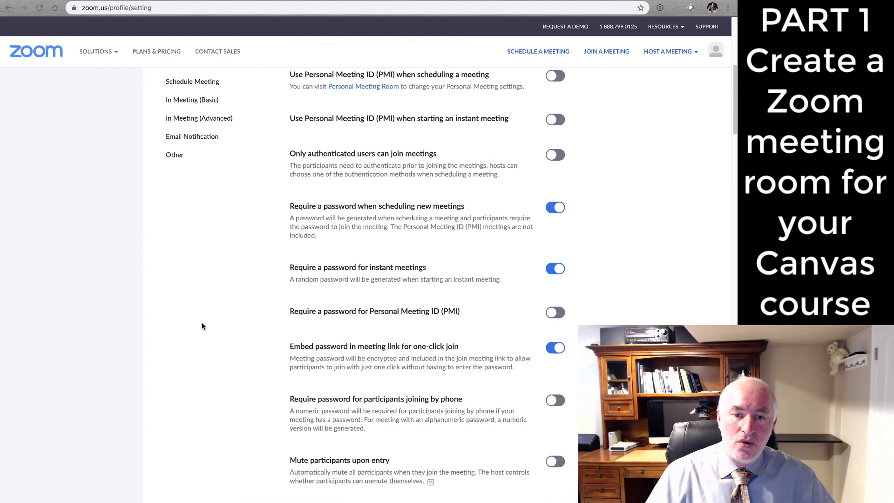
scroll(down, 3)
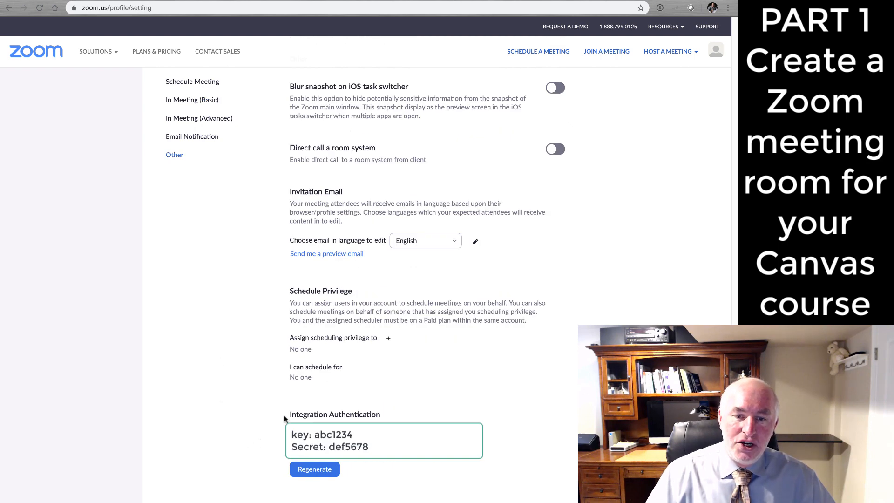
double_click(335, 413)
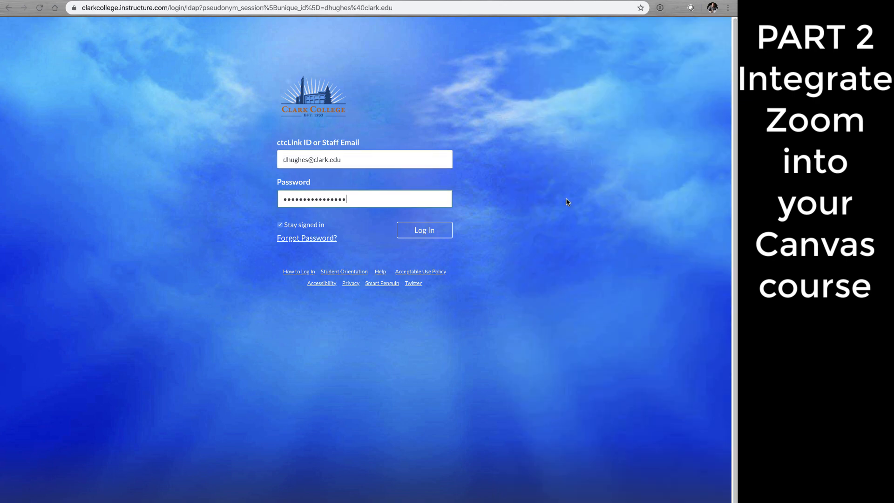
- Log in to Canvas and open the NTEC299 10828 course from the dashboard
click(424, 230)
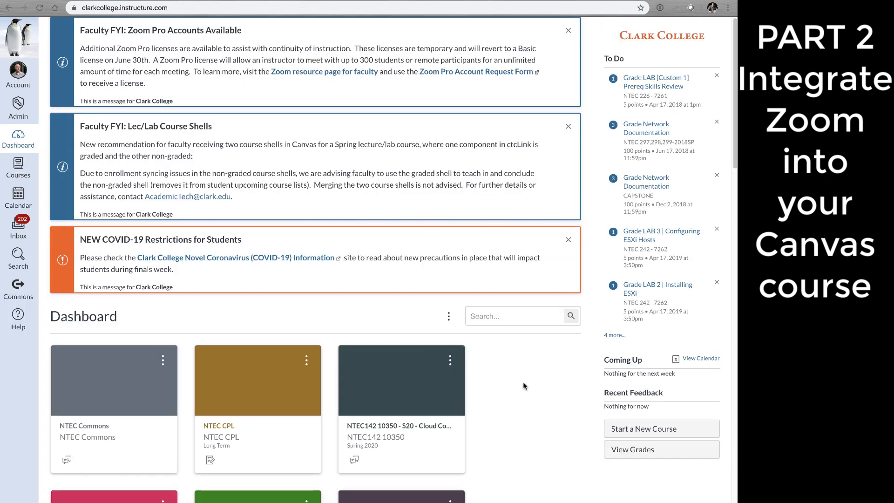
scroll(down, 3)
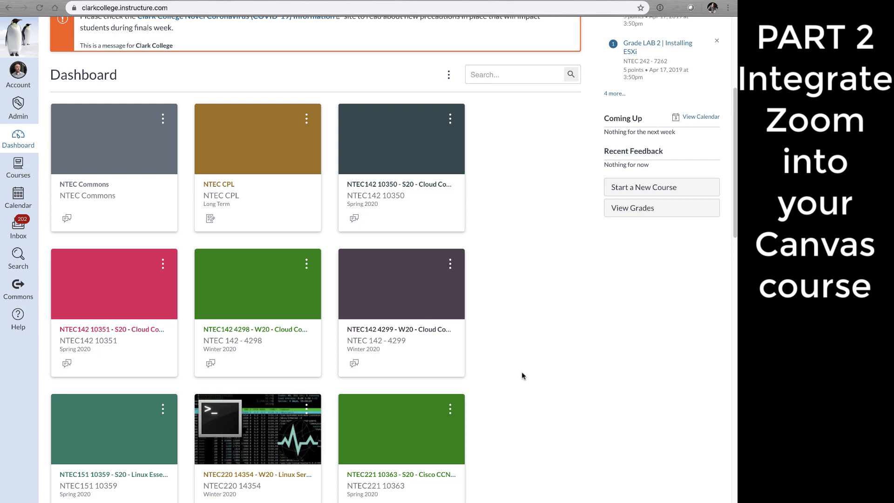
mouse_move(552, 223)
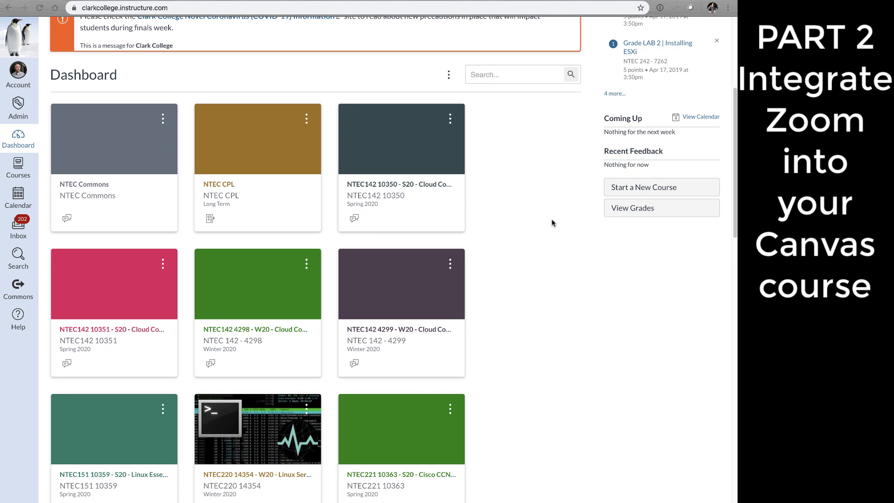
scroll(down, 3)
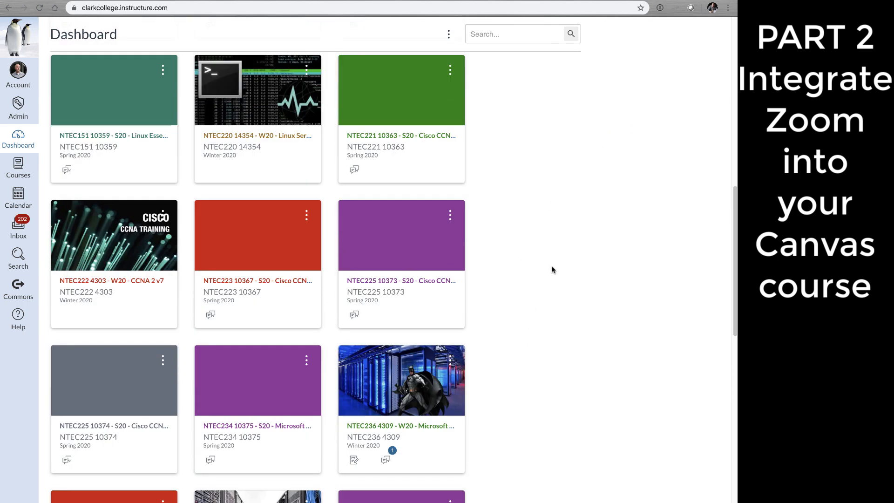
scroll(down, 3)
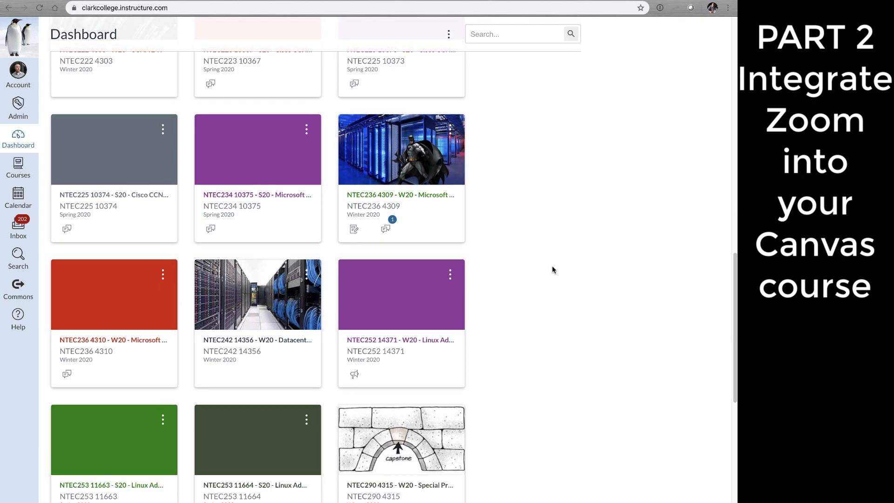
scroll(down, 3)
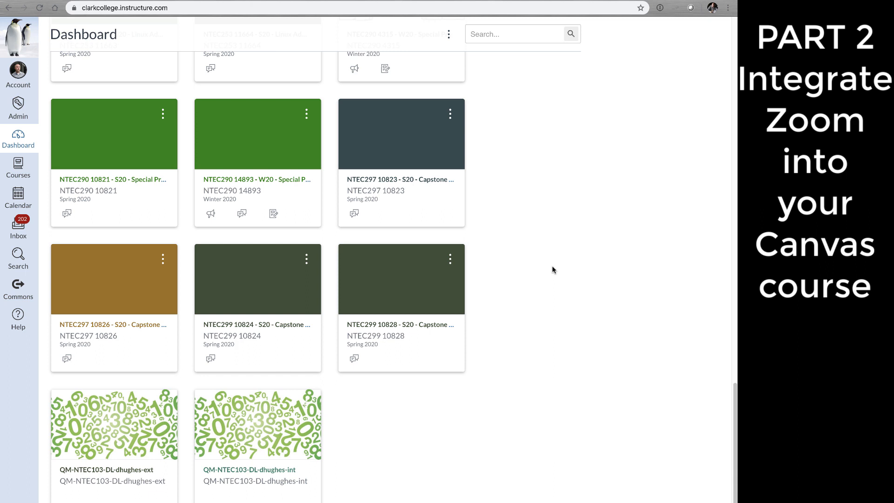
mouse_move(379, 332)
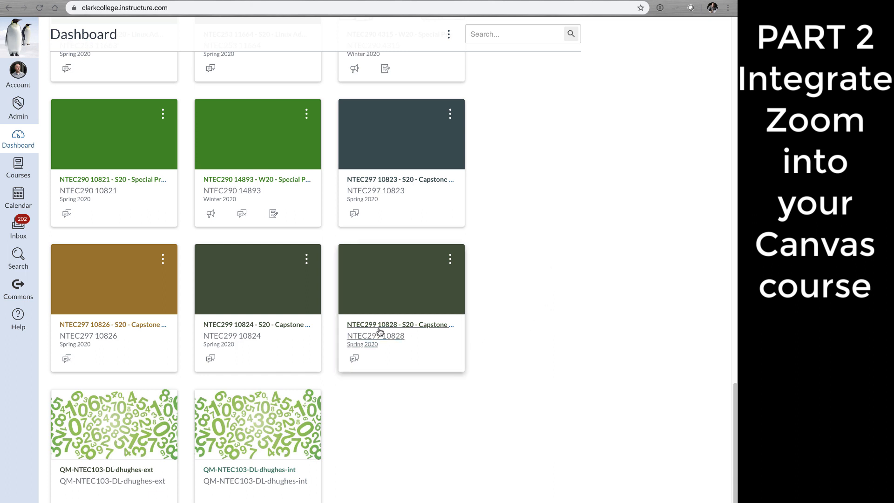
click(400, 324)
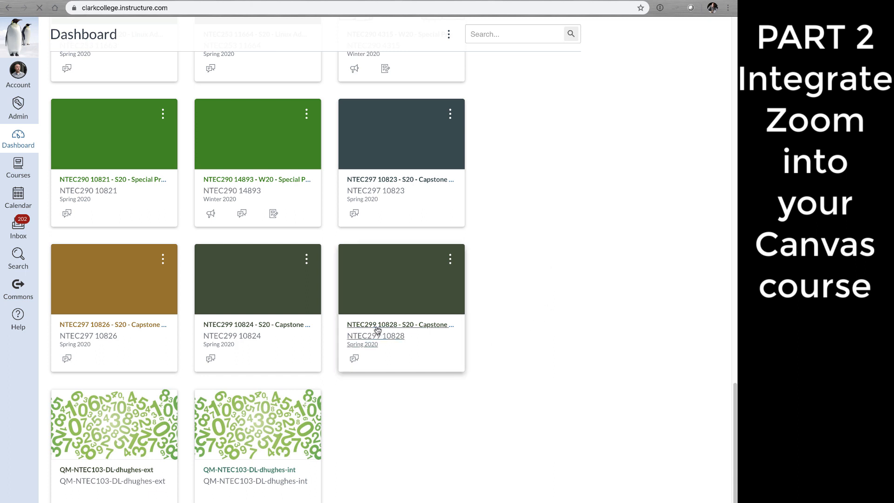
click(399, 324)
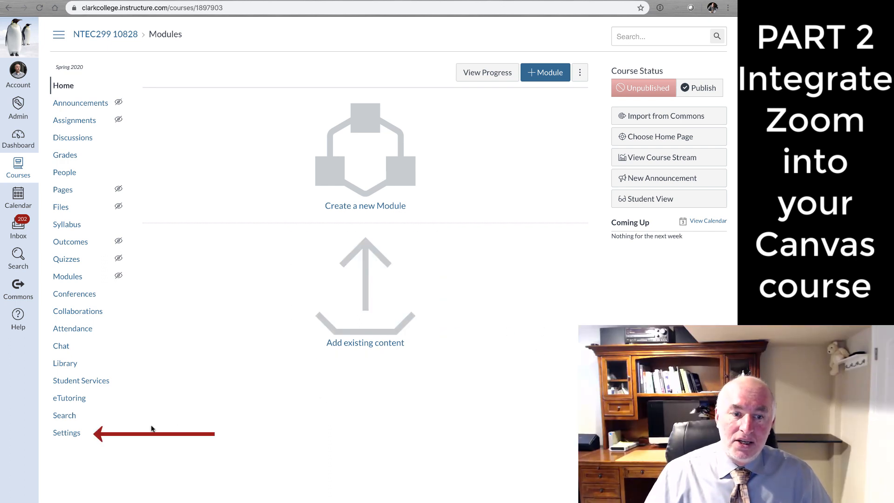
- Show the course's External Apps configuration list via Settings > Apps > View App Configurations
click(67, 433)
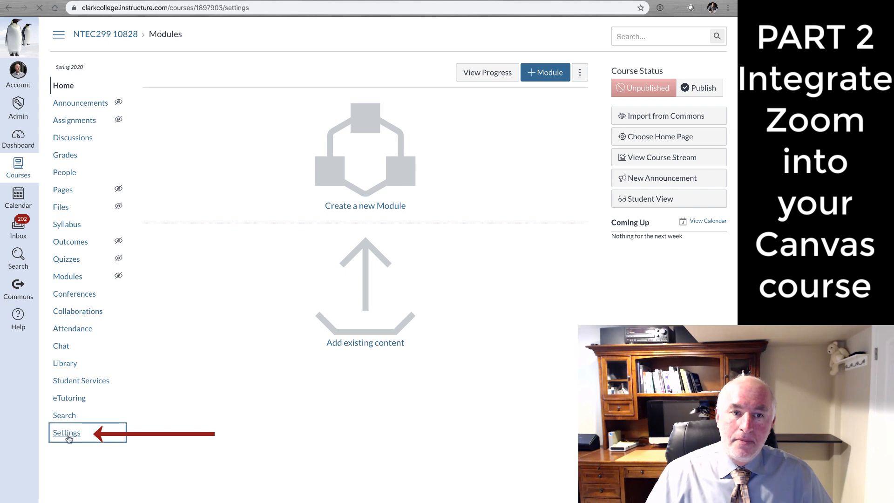
click(66, 433)
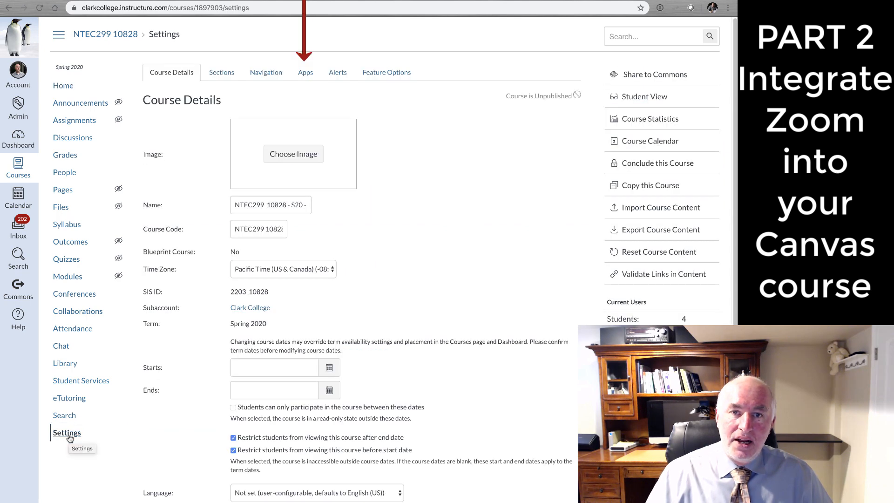
click(306, 73)
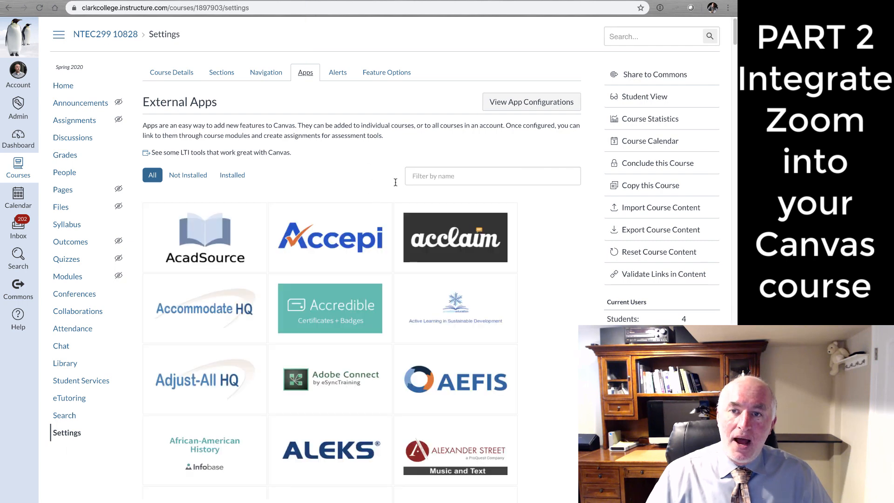
click(530, 101)
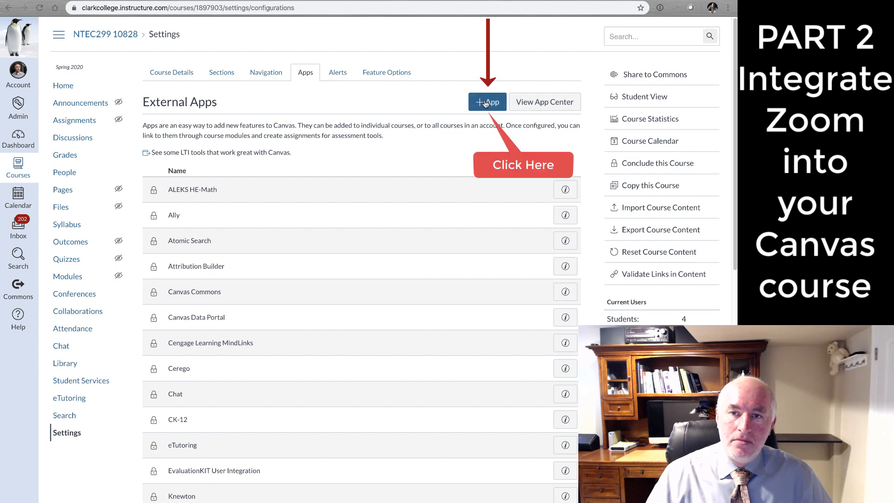
click(487, 102)
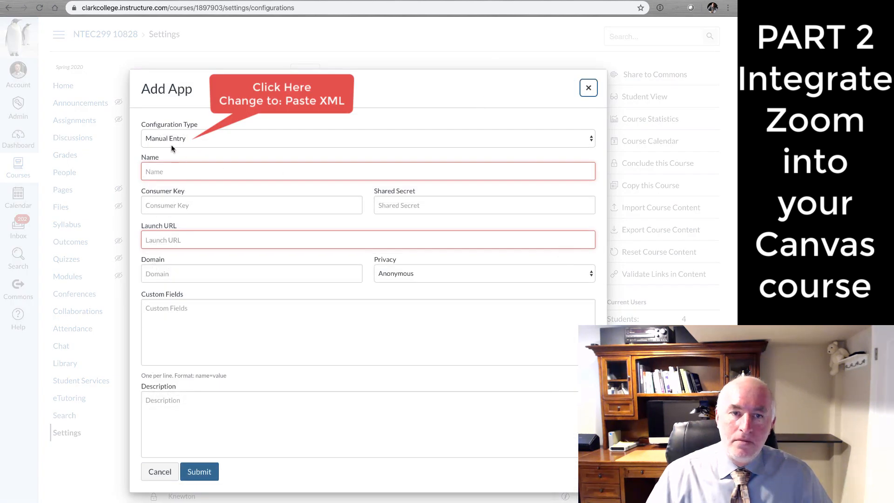
click(367, 138)
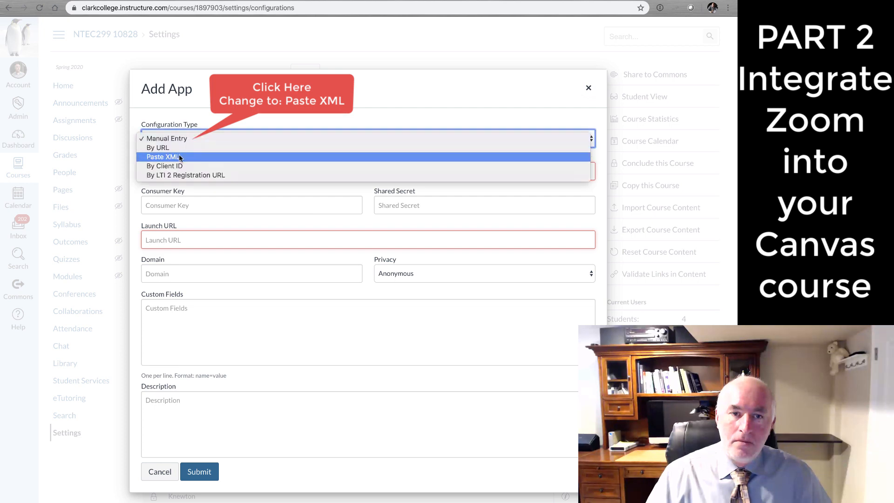
click(166, 157)
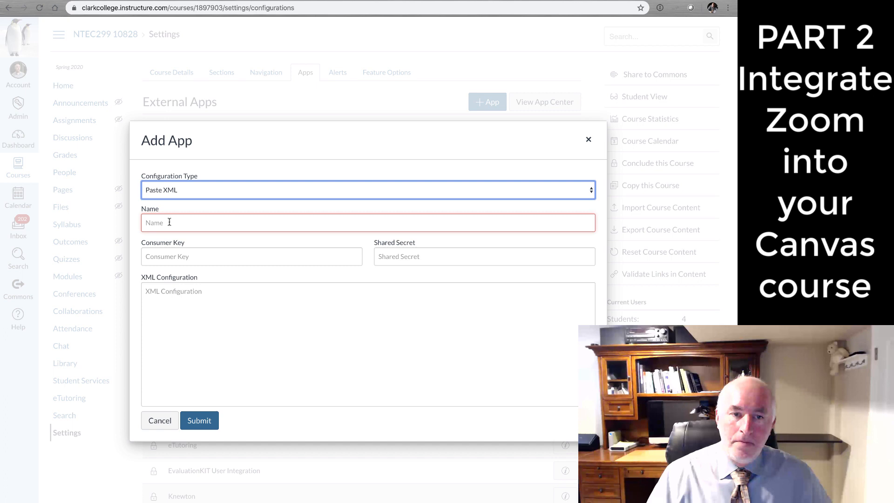
click(368, 223)
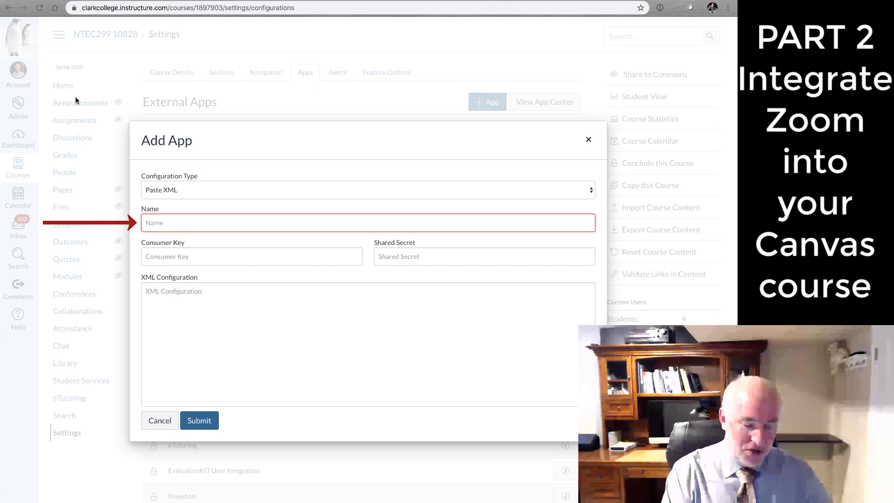
text(Zoom)
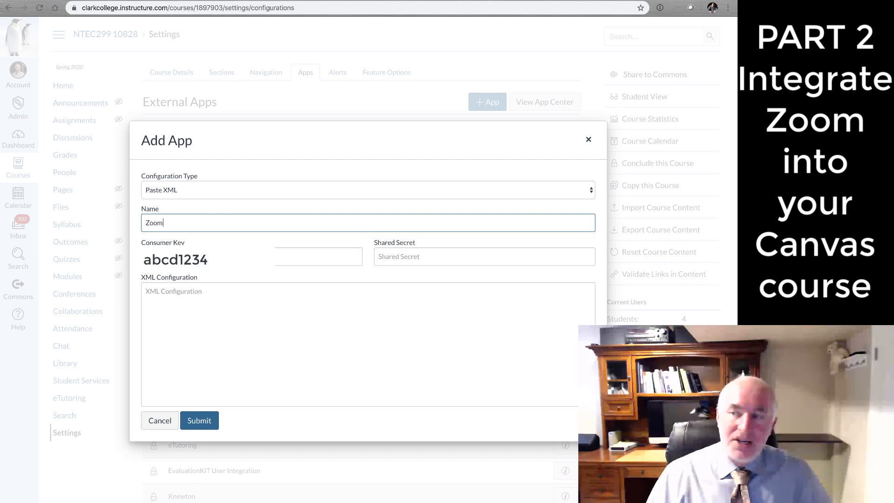
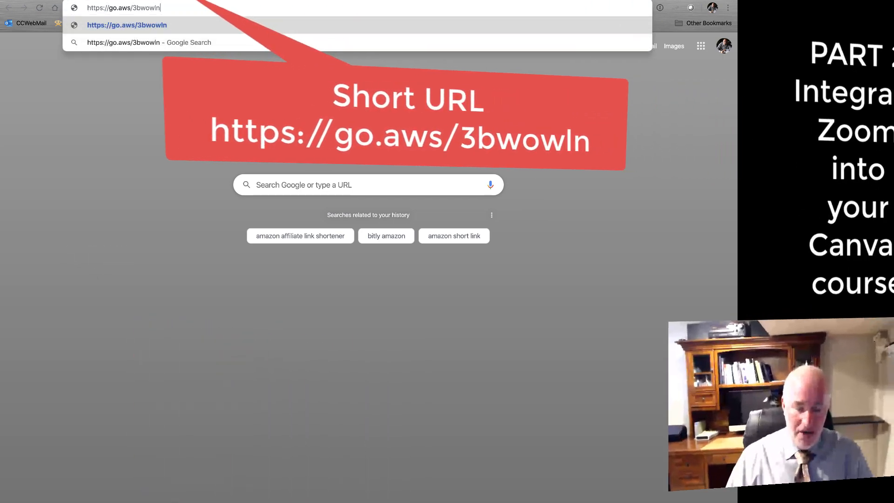
- Load the shortened XML link and submit the Zoom app configuration to the course
key(Return)
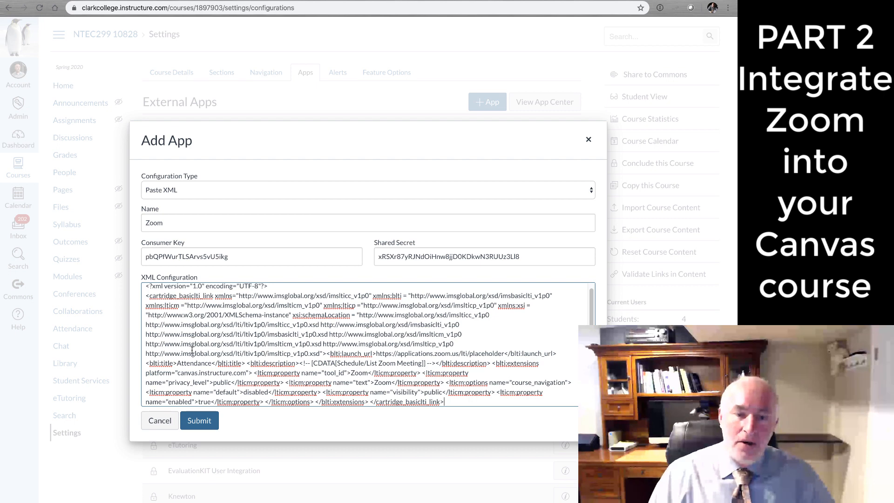
click(199, 420)
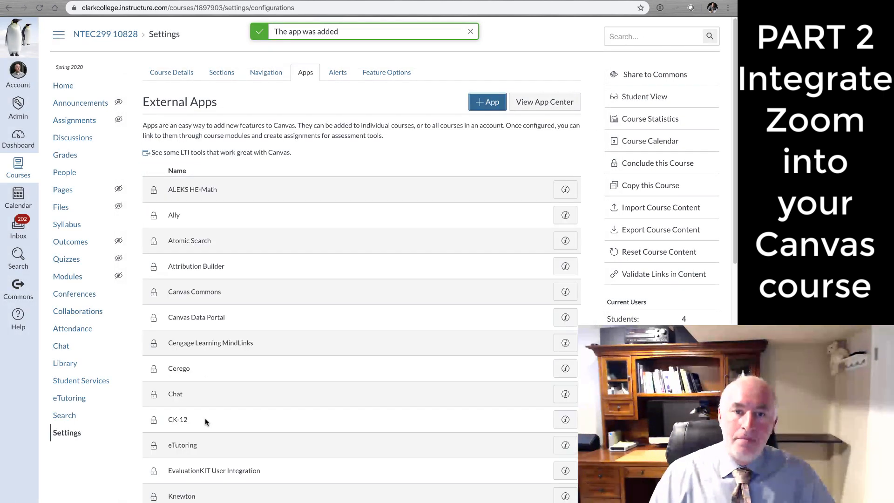
mouse_move(210, 420)
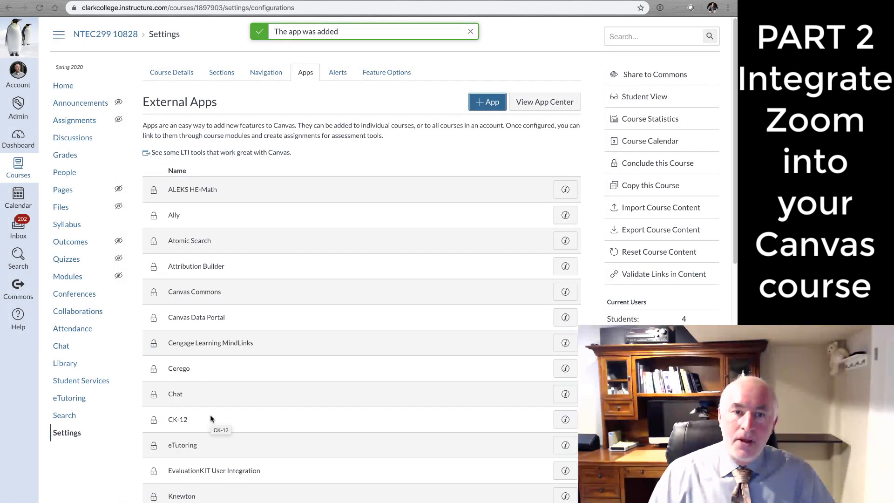
mouse_move(283, 370)
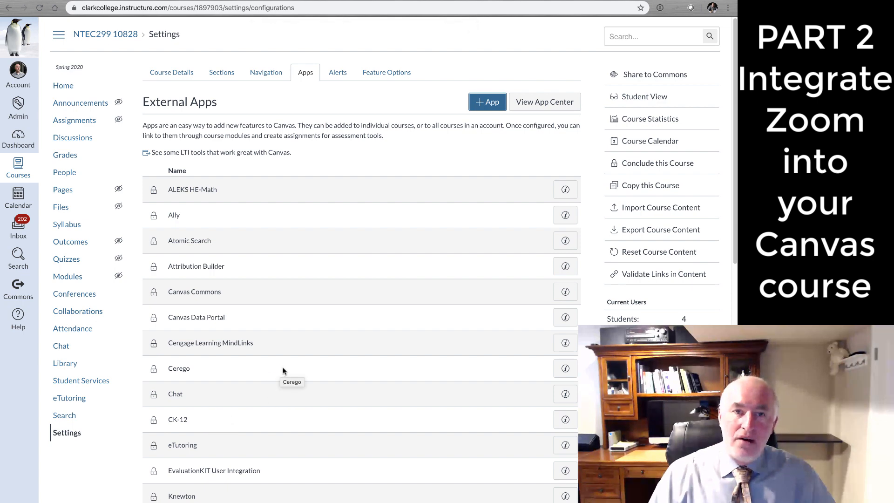
scroll(down, 3)
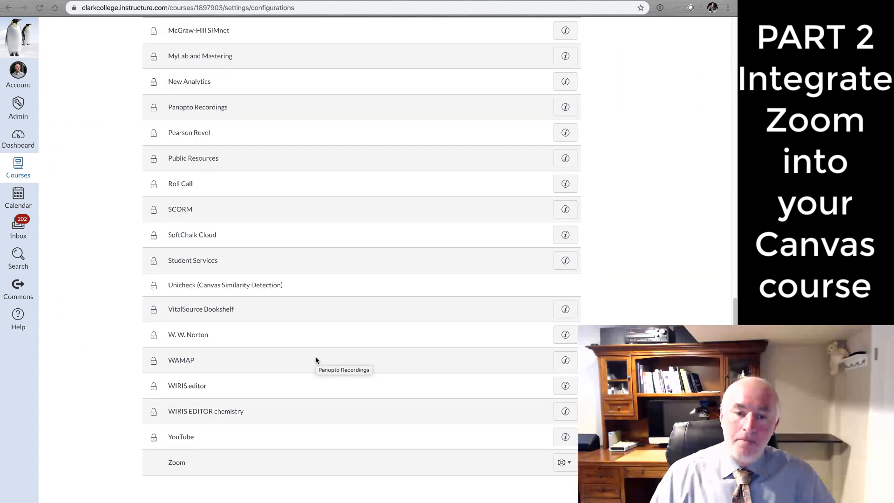
mouse_move(265, 466)
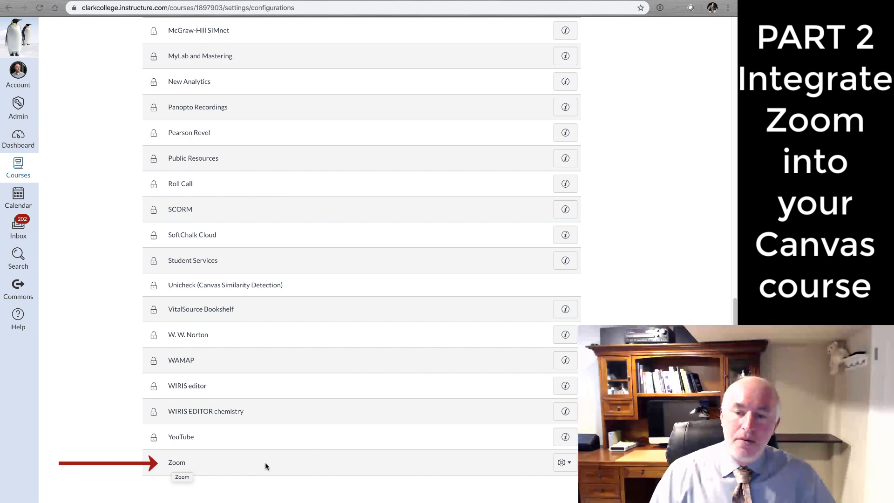
mouse_move(519, 462)
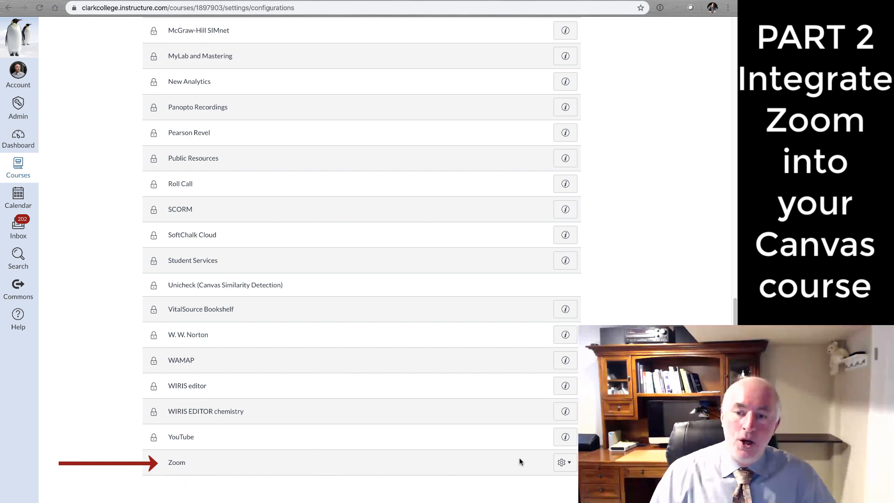
- Use the Zoom app's gear menu to view its Edit App settings
click(561, 463)
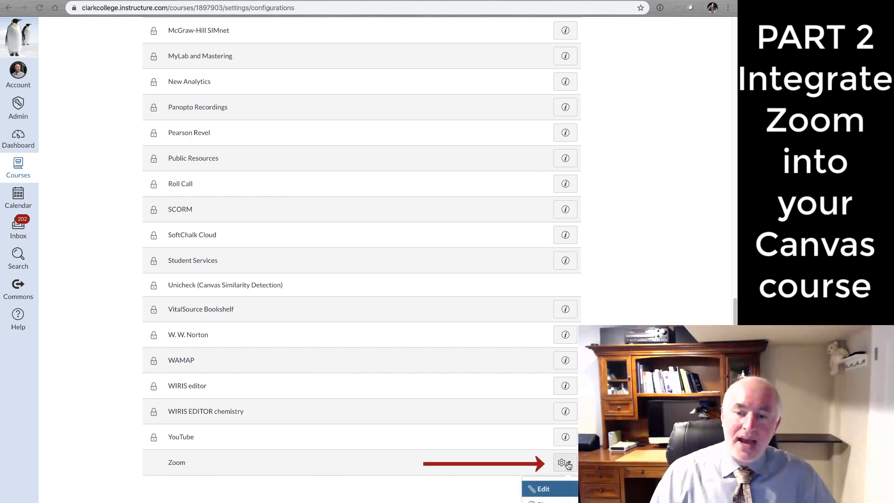
click(542, 488)
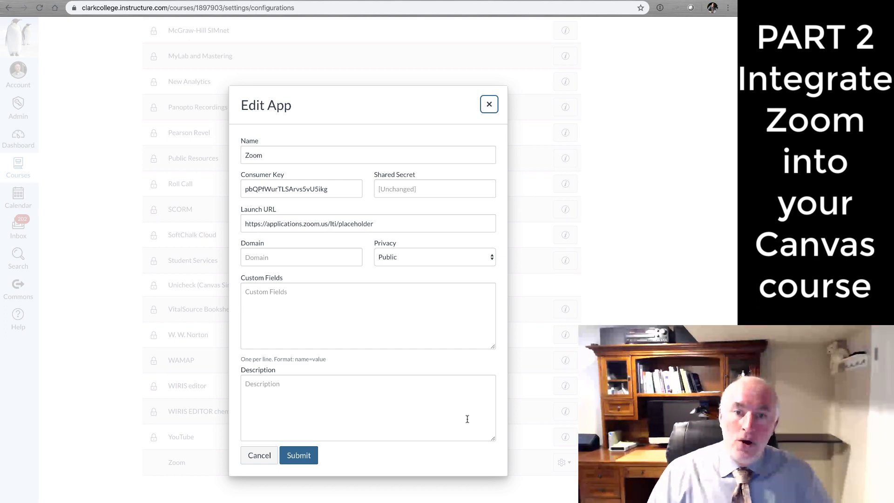
mouse_move(321, 278)
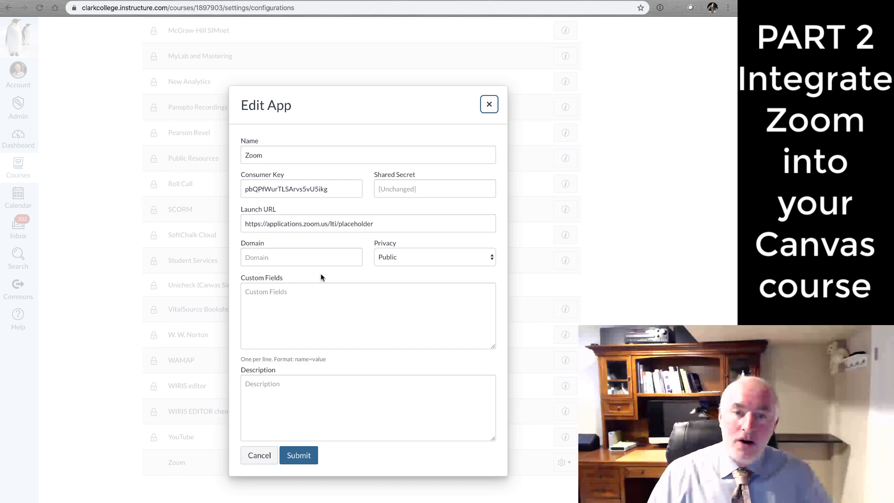
mouse_move(422, 240)
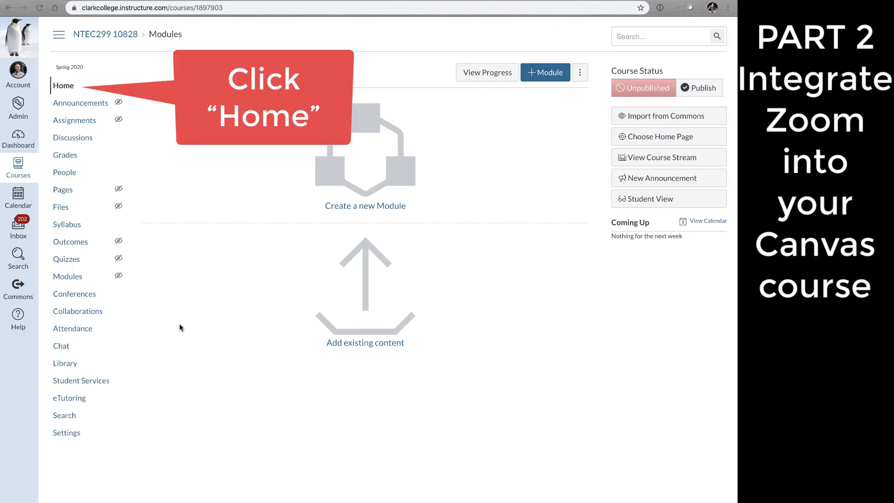
- In course Settings > Navigation, move Zoom from hidden items to below Files and save
click(66, 433)
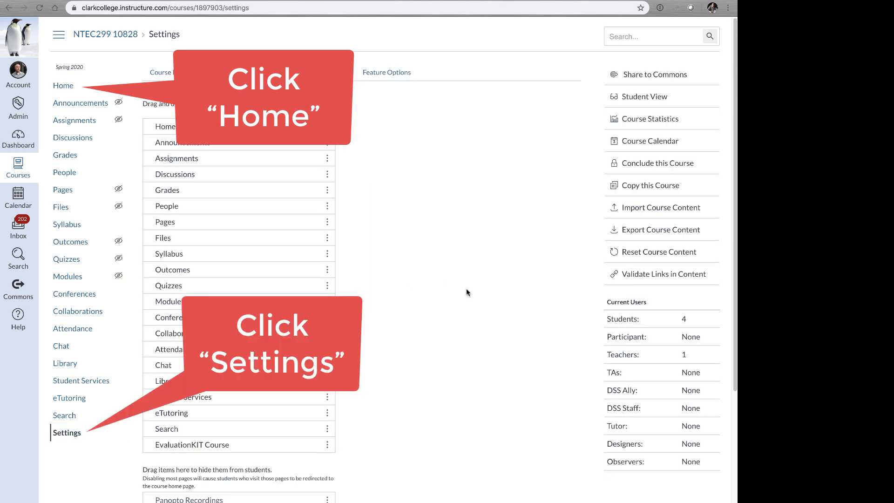
mouse_move(468, 291)
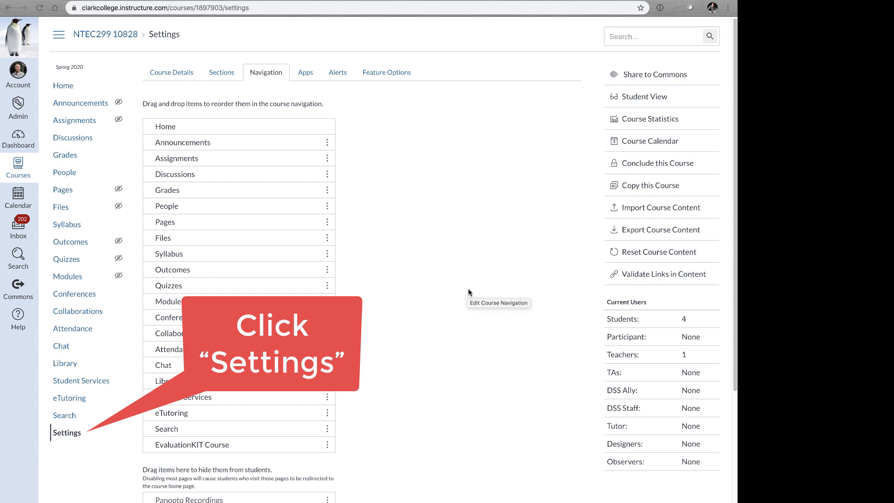
scroll(down, 3)
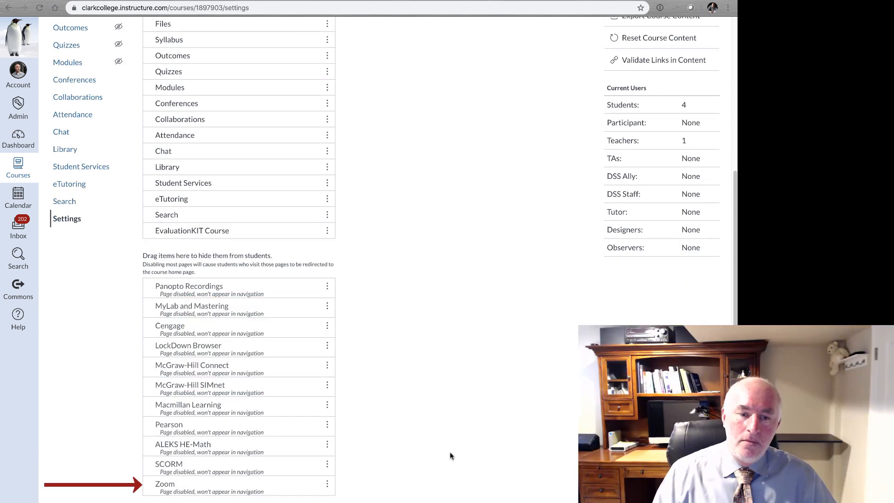
mouse_move(448, 471)
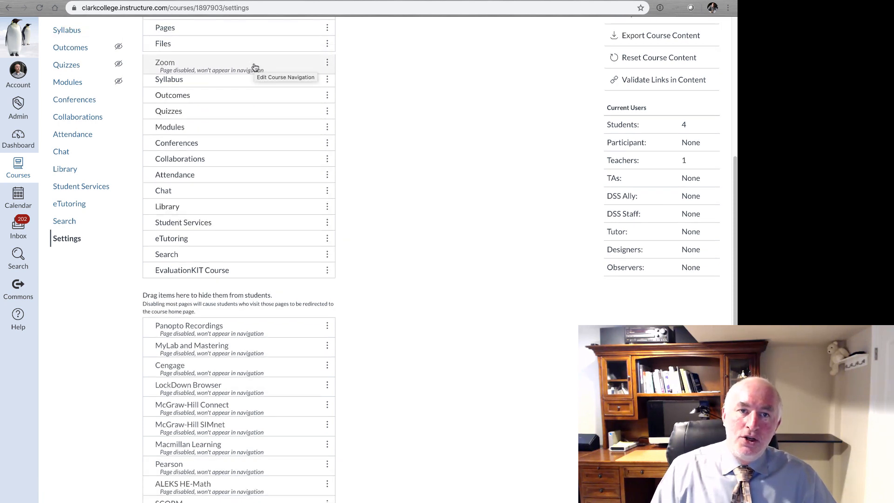
scroll(up, 3)
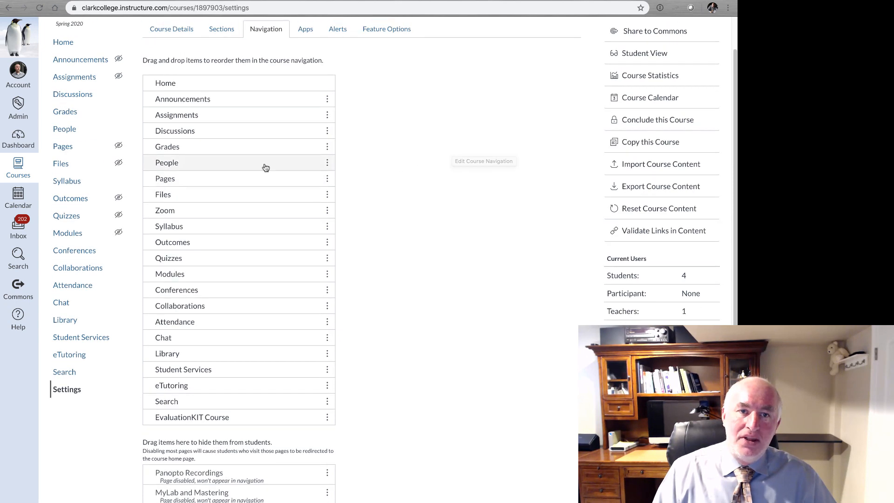
scroll(down, 3)
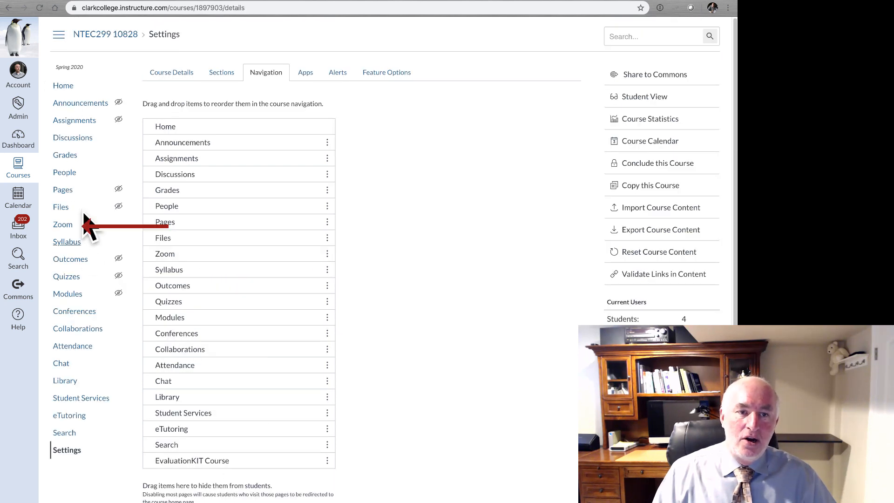
- From the course home, launch Zoom via the navigation link and allow zoom.us to open the app
click(63, 85)
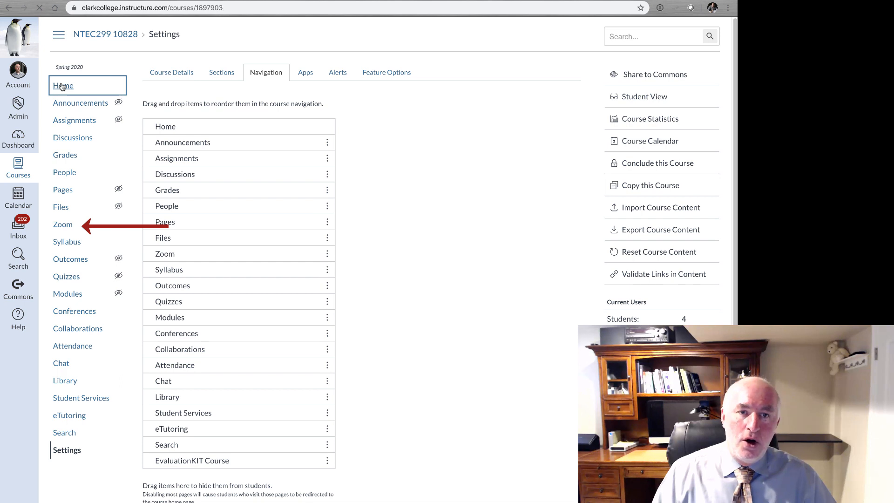
click(67, 293)
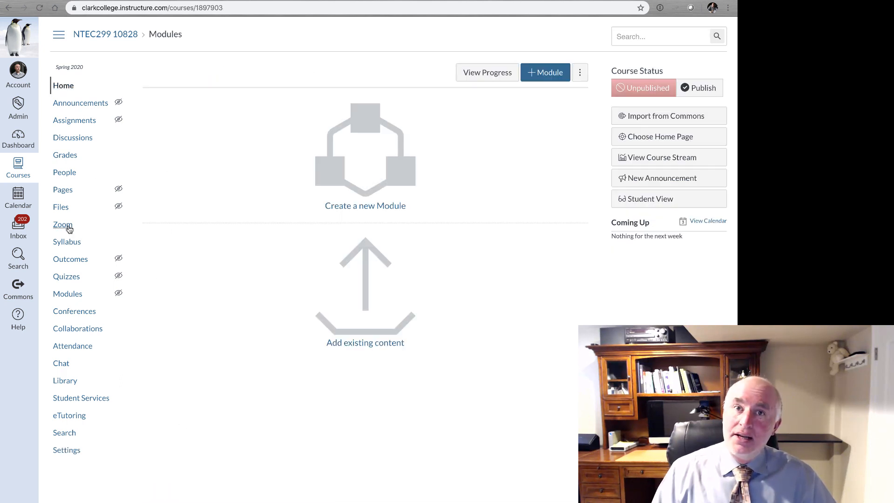
click(63, 224)
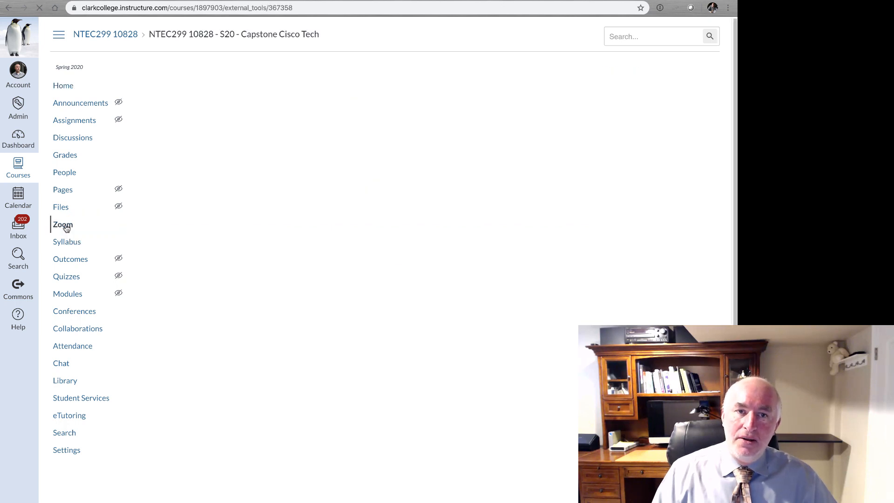
click(63, 224)
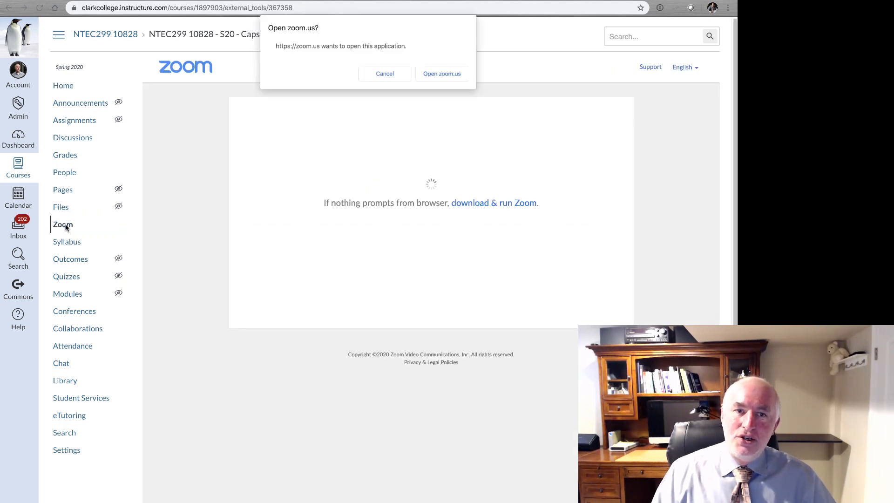
click(441, 73)
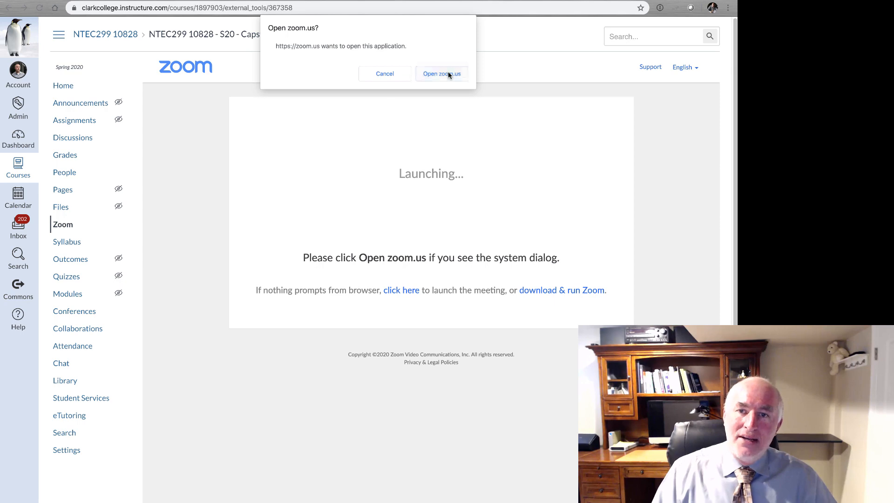
click(442, 74)
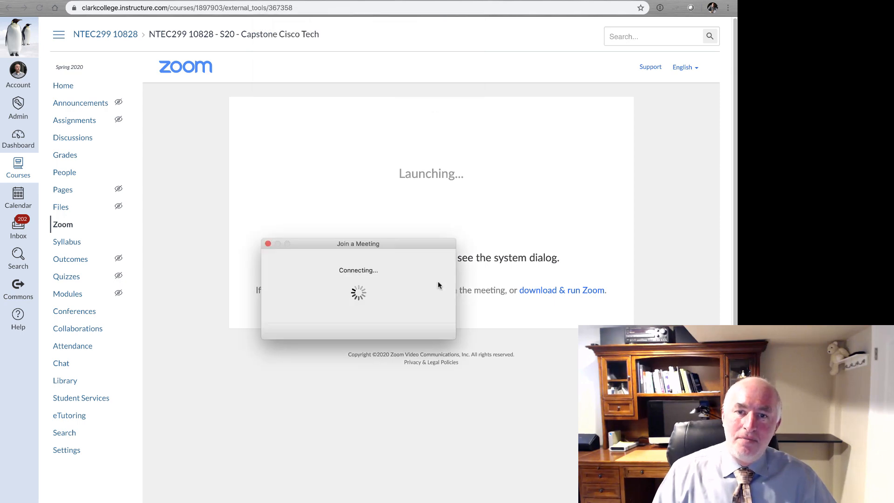